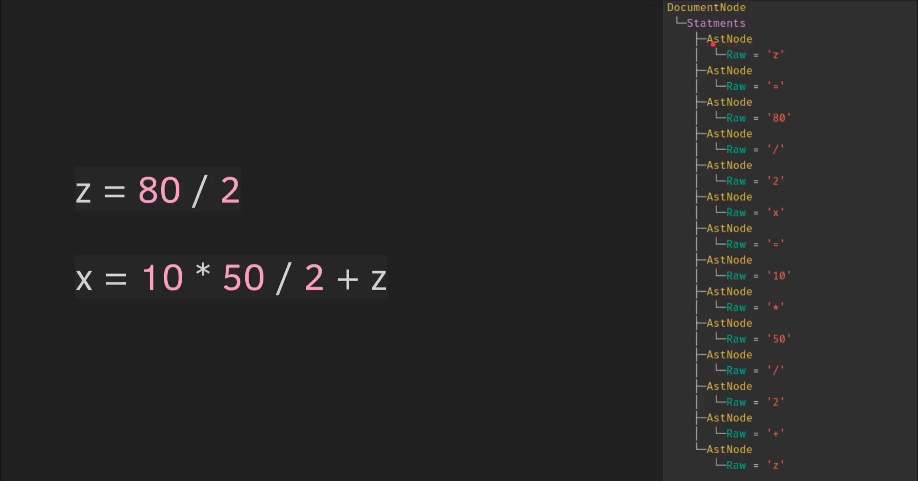
{"action": "mouse_move", "coordinate": [735, 54]}
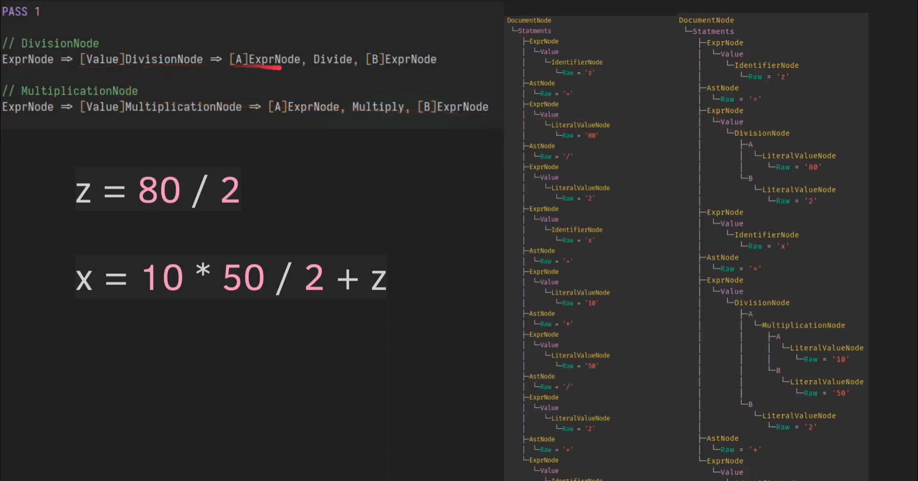
{"action": "mouse_move", "coordinate": [380, 76]}
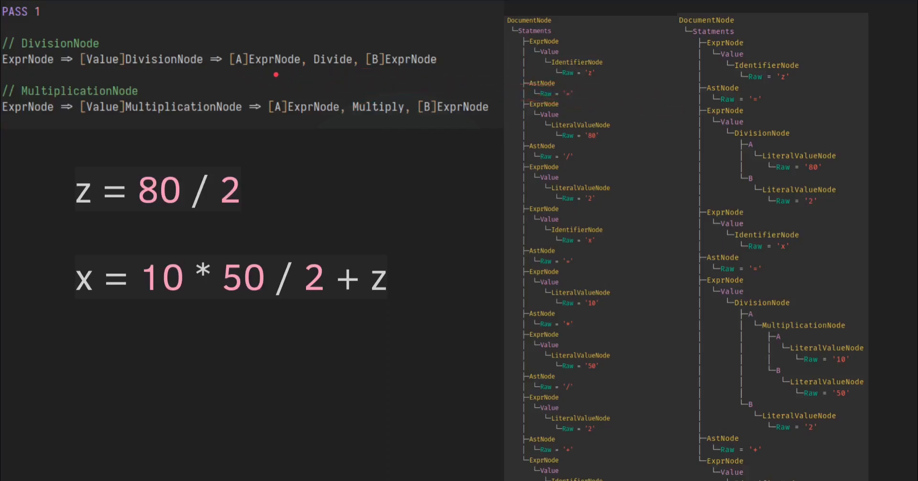
{"action": "mouse_move", "coordinate": [326, 71]}
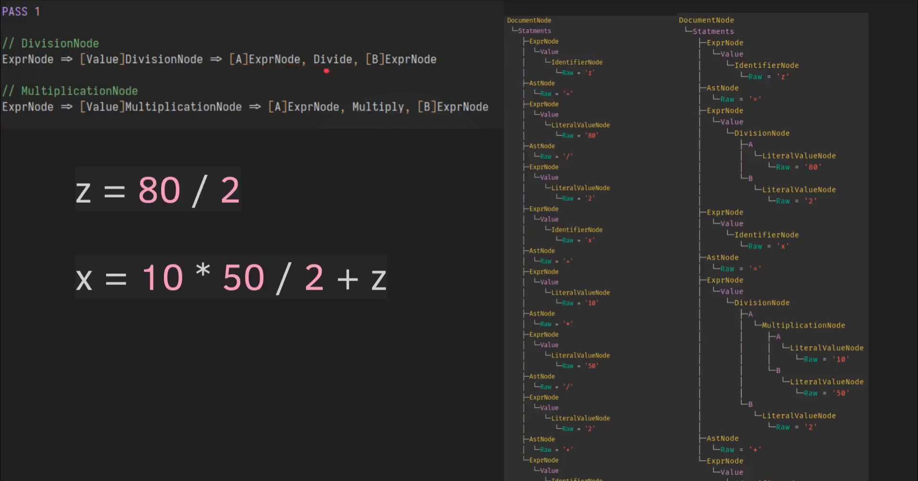
{"action": "mouse_move", "coordinate": [410, 74]}
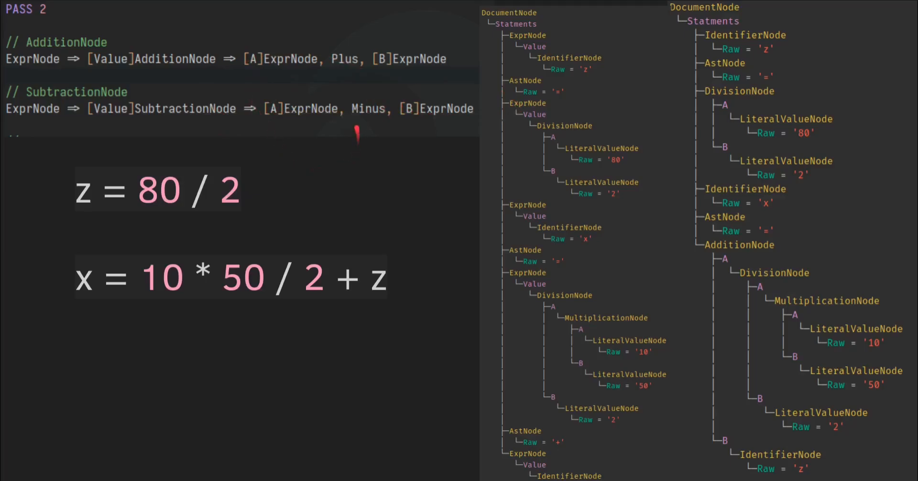
Step: Underline the PASS 2 AdditionNode and SubtractionNode rules with the annotation pen
{"action": "left_click_drag", "start_coordinate": [358, 123], "coordinate": [492, 123]}
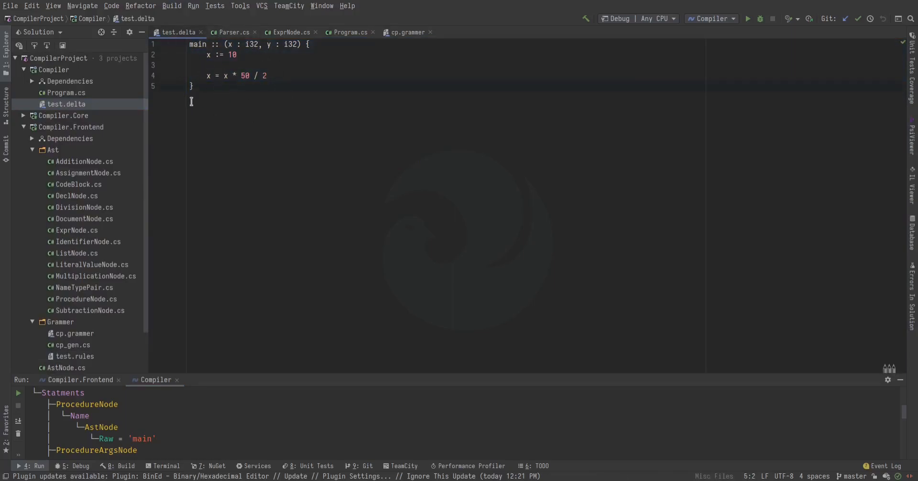
Step: Review Program.cs's tokenize-parse-print entry point, then return to test.delta to clear it
{"action": "left_click", "coordinate": [349, 32]}
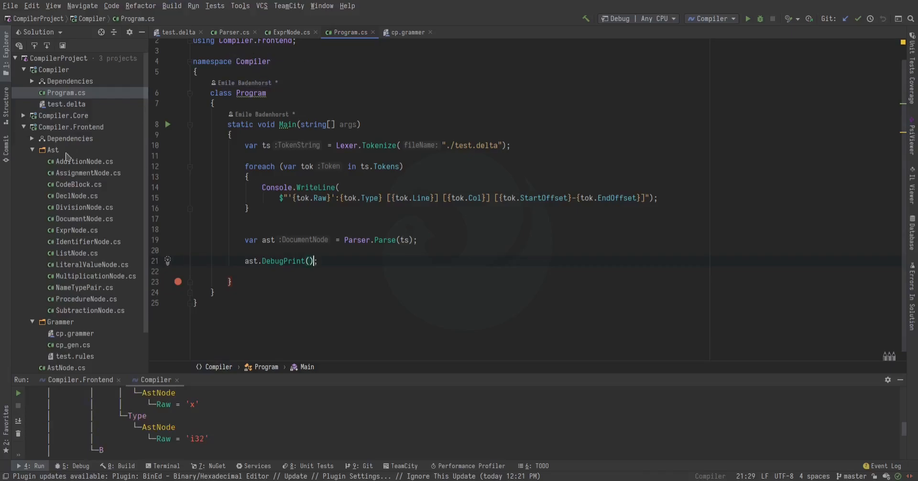
{"action": "left_click", "coordinate": [177, 32]}
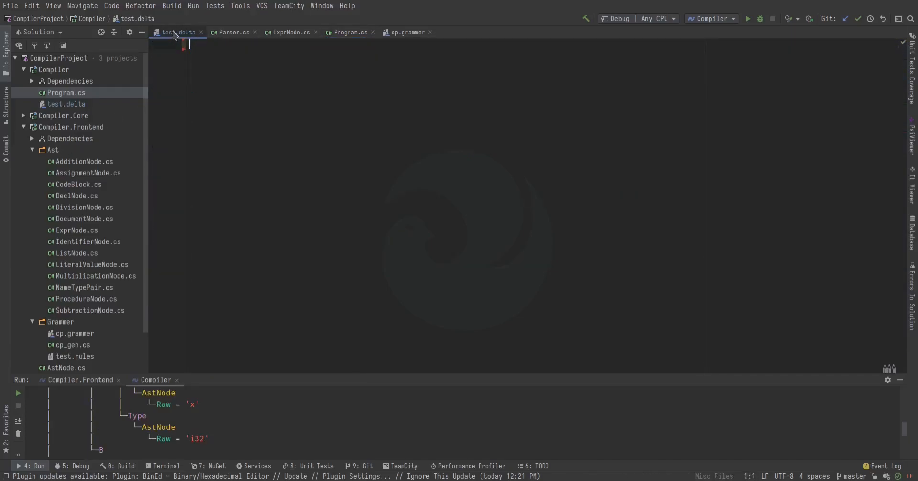
Step: Write the assignment 'x = 10 * 50' into the empty test.delta file
{"action": "type", "text": "x = 10 * 50"}
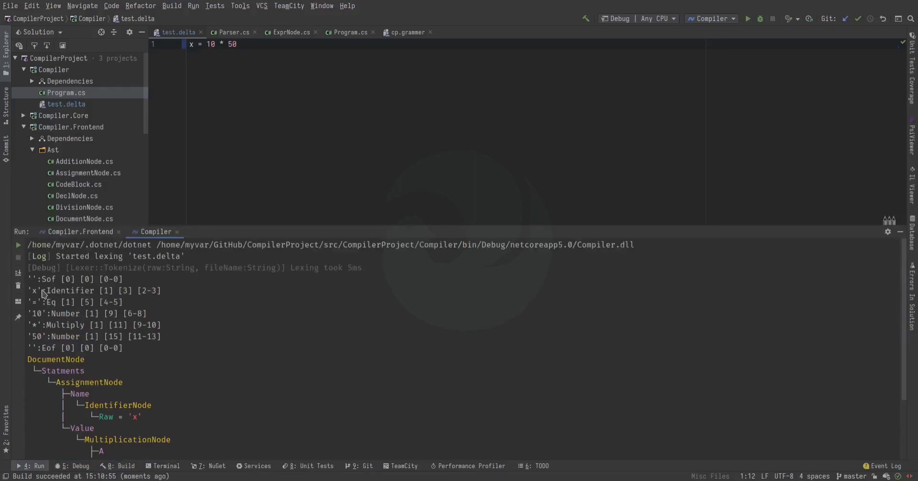
{"action": "mouse_move", "coordinate": [52, 344]}
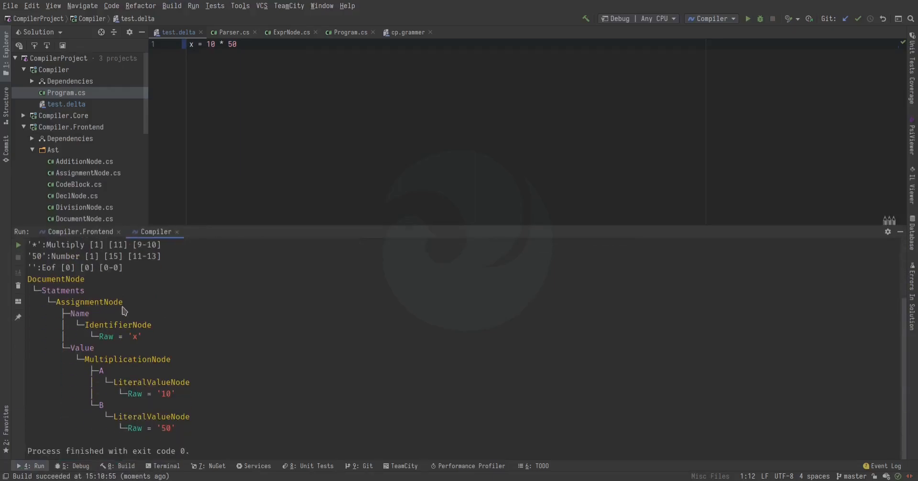
{"action": "mouse_move", "coordinate": [127, 363]}
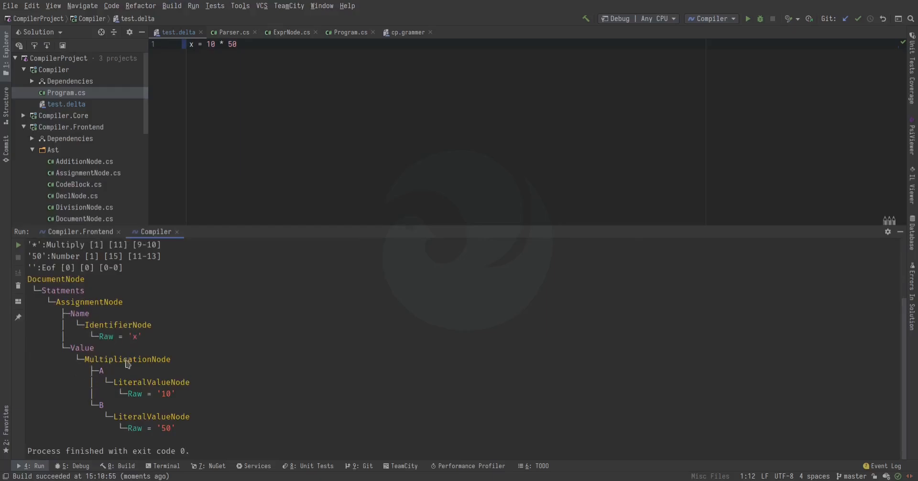
{"action": "mouse_move", "coordinate": [599, 237]}
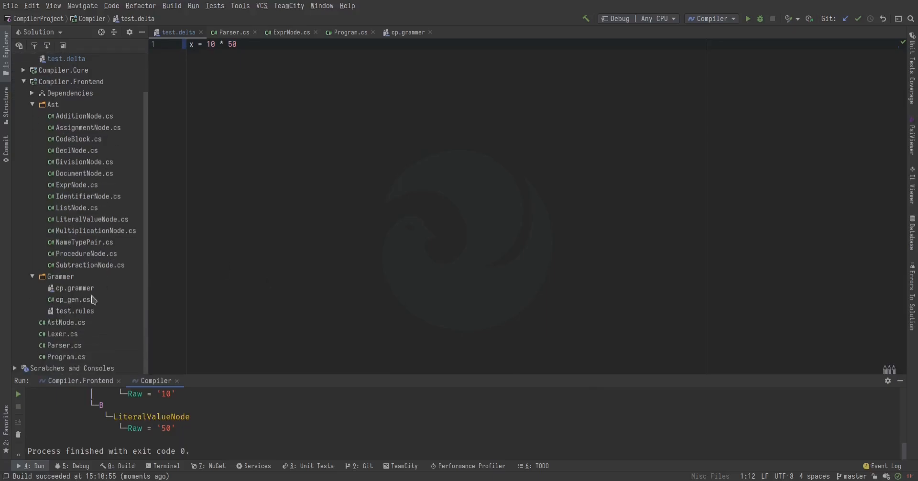
Step: Open cp.grammer, the generated cp_gen.cs, and test.rules from the Grammer folder
{"action": "double_click", "coordinate": [74, 287]}
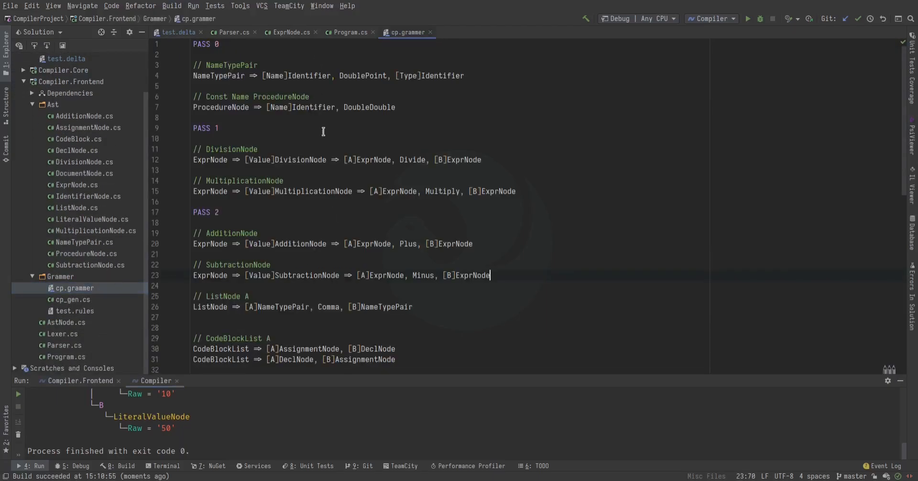
{"action": "scroll", "scroll_direction": "down", "scroll_amount": 3}
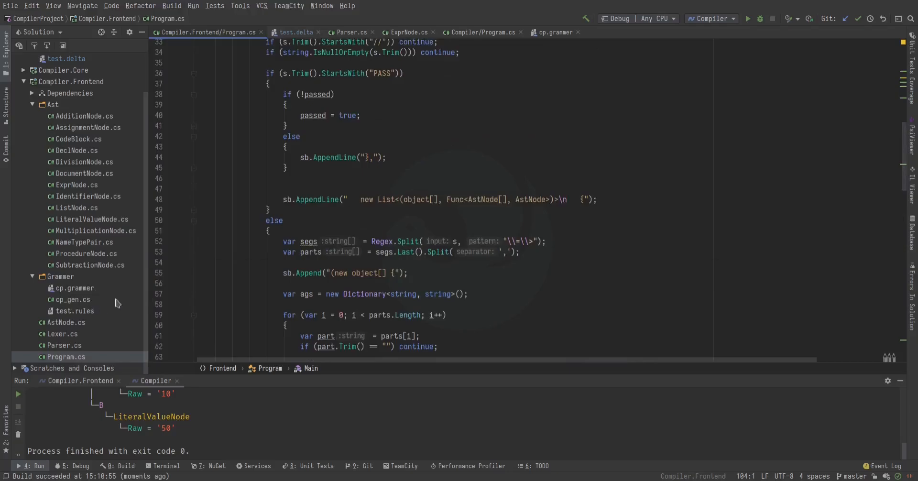
{"action": "left_click", "coordinate": [72, 299]}
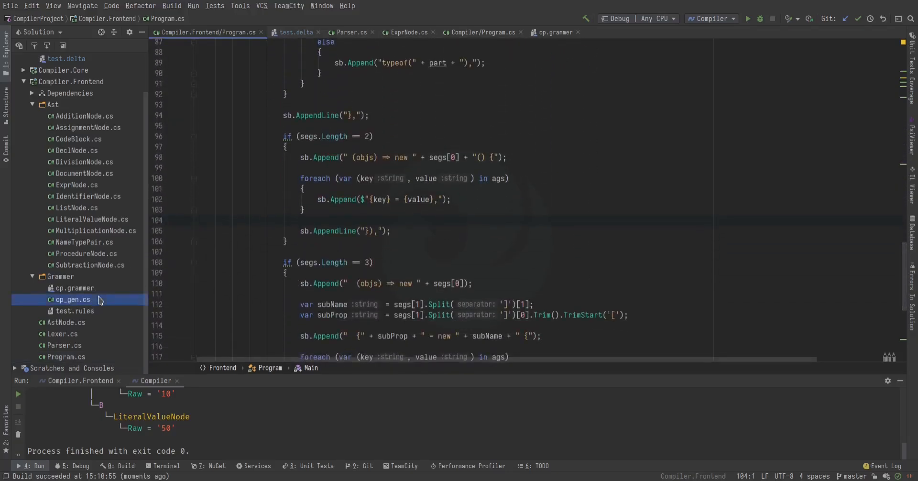
{"action": "left_click", "coordinate": [72, 300]}
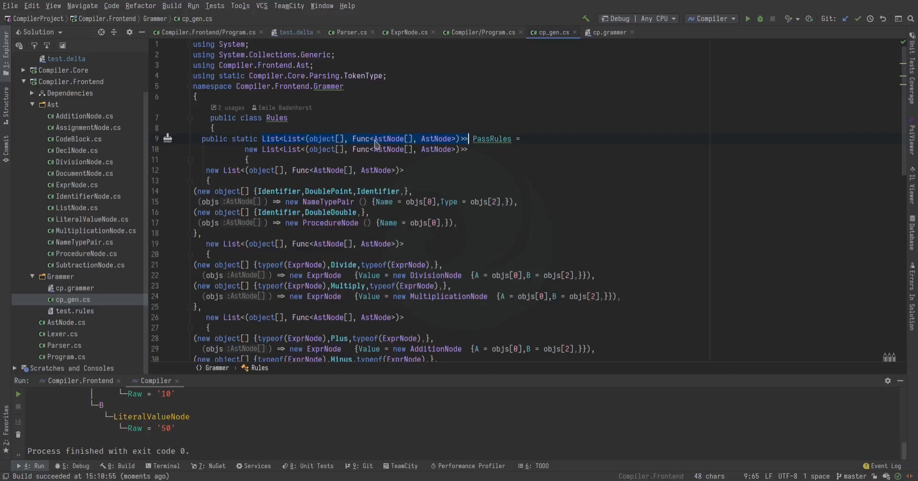
{"action": "mouse_move", "coordinate": [413, 145]}
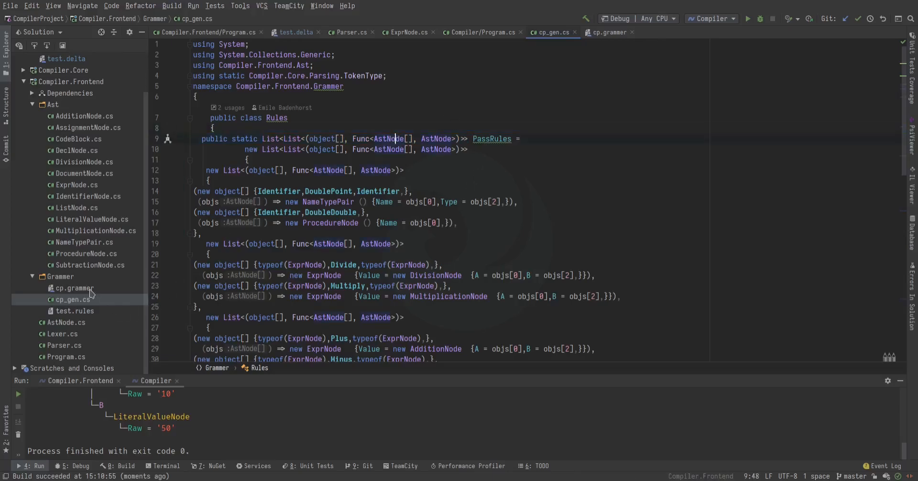
{"action": "left_click", "coordinate": [75, 311]}
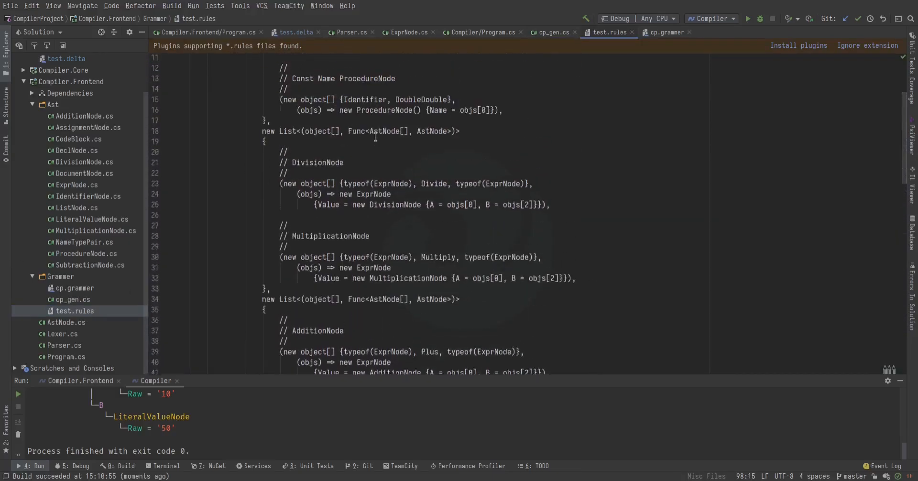
Step: Scroll the Solution explorer down to reach AstNode.cs and its virtual Drain method
{"action": "scroll", "scroll_direction": "down", "scroll_amount": 3}
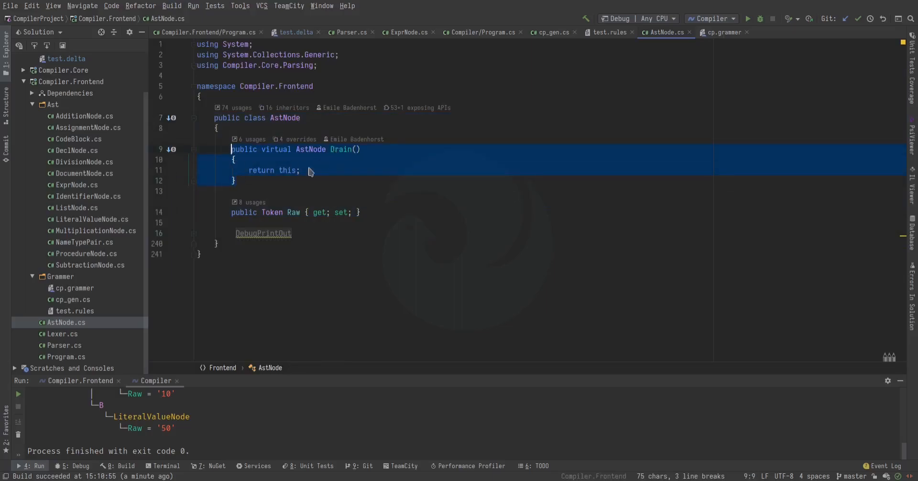
Step: View ExprNode.cs's Drain override returning Value, then open ListNode.cs
{"action": "left_click", "coordinate": [406, 32]}
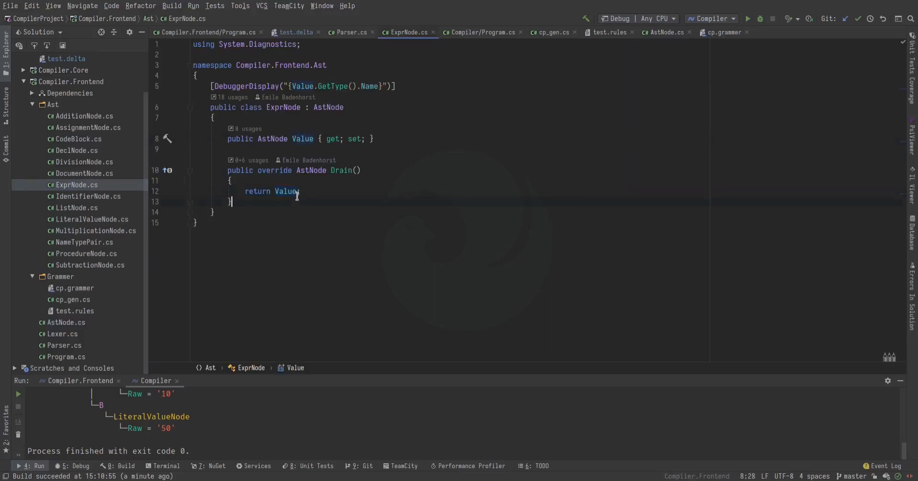
{"action": "left_click", "coordinate": [336, 191]}
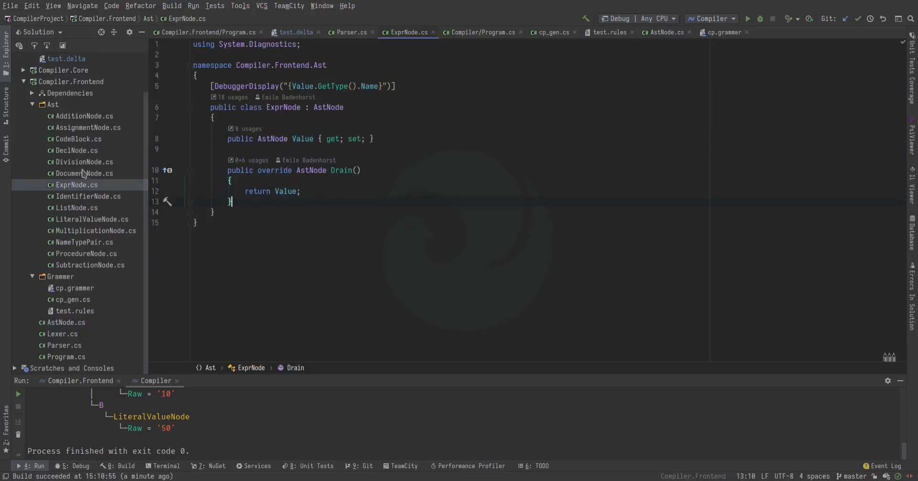
{"action": "left_click", "coordinate": [75, 208]}
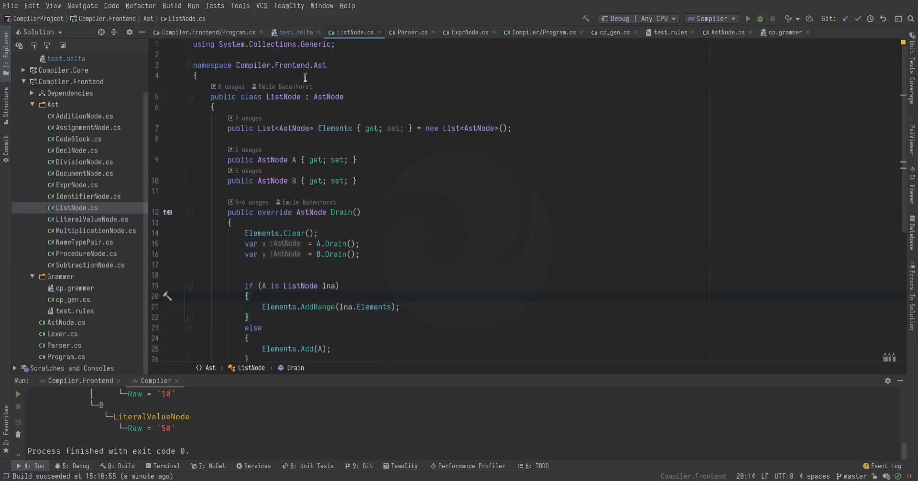
{"action": "left_click", "coordinate": [293, 32]}
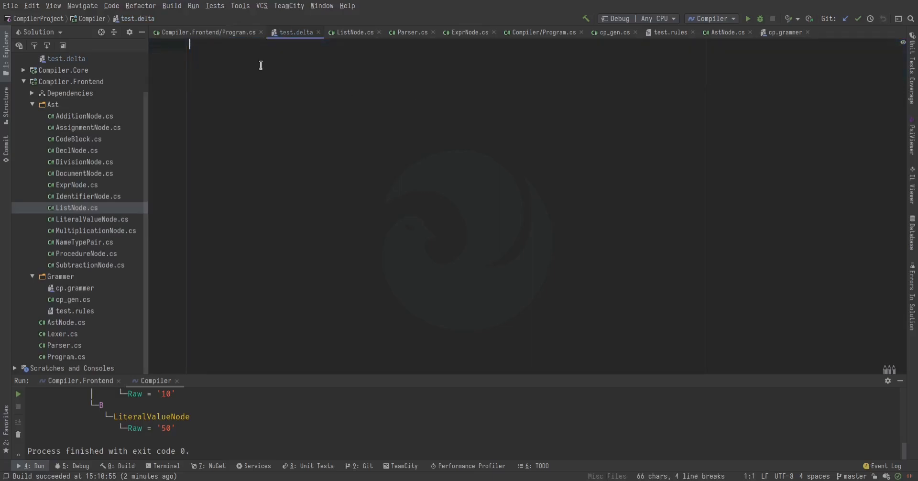
{"action": "left_click", "coordinate": [208, 32]}
{"action": "type", "text": "x = 10 * 50"}
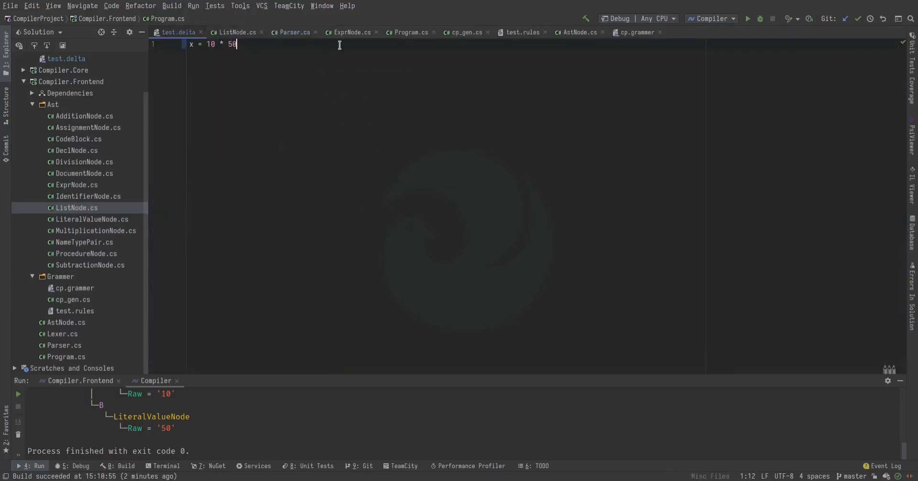
{"action": "left_click", "coordinate": [76, 207]}
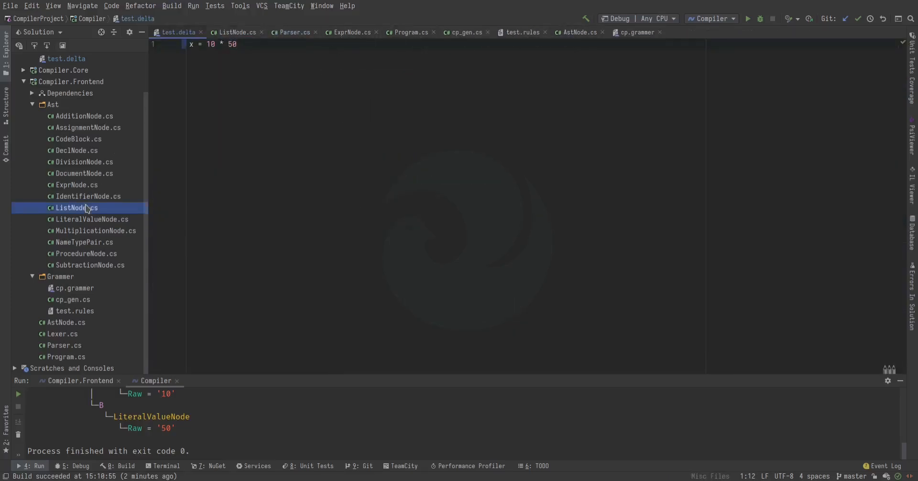
{"action": "double_click", "coordinate": [75, 208]}
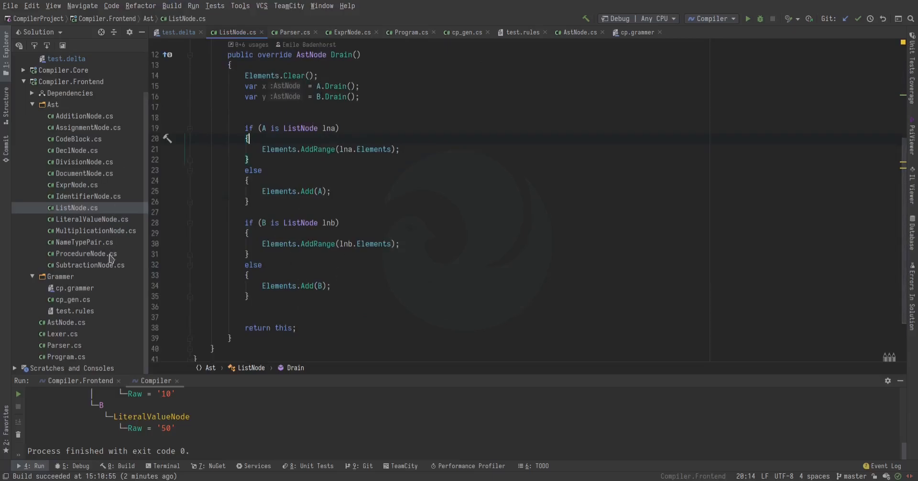
Step: Open Parser.cs and scroll Parse() down to the type-matching if condition
{"action": "left_click", "coordinate": [291, 32]}
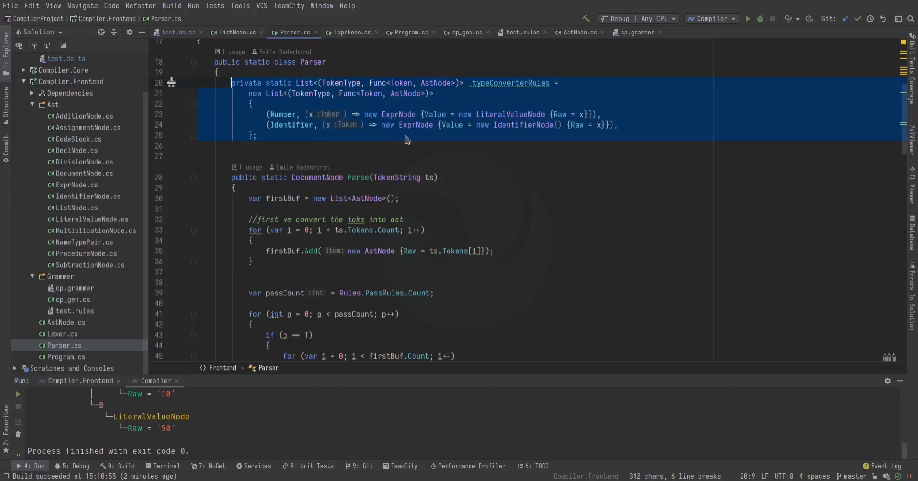
{"action": "scroll", "scroll_direction": "down", "scroll_amount": 3}
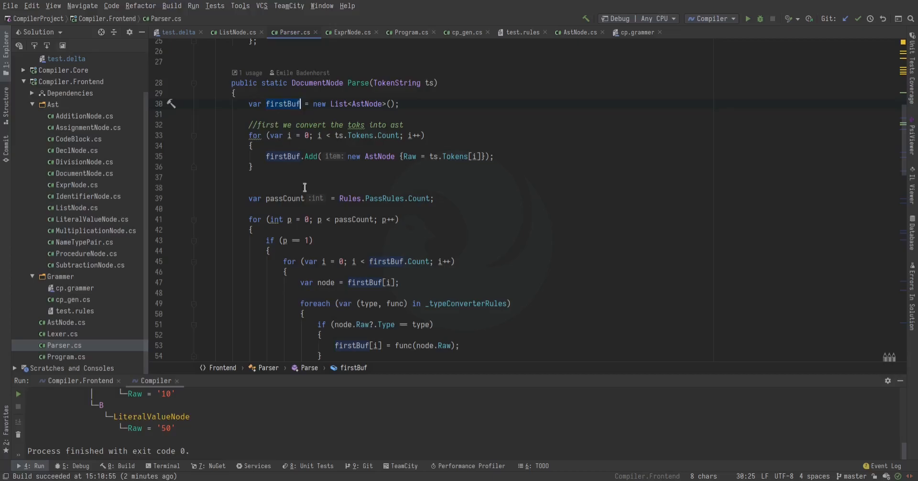
{"action": "left_click", "coordinate": [302, 157]}
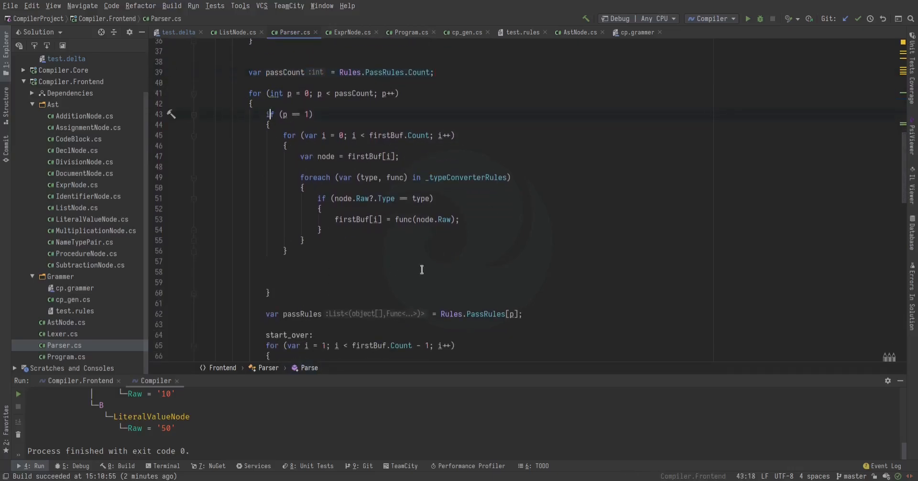
{"action": "scroll", "scroll_direction": "down", "scroll_amount": 3}
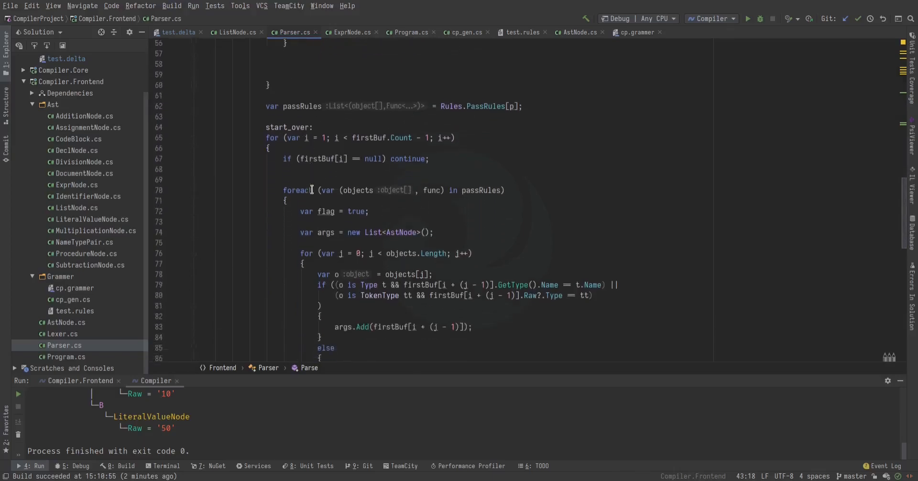
{"action": "scroll", "scroll_direction": "down", "scroll_amount": 3}
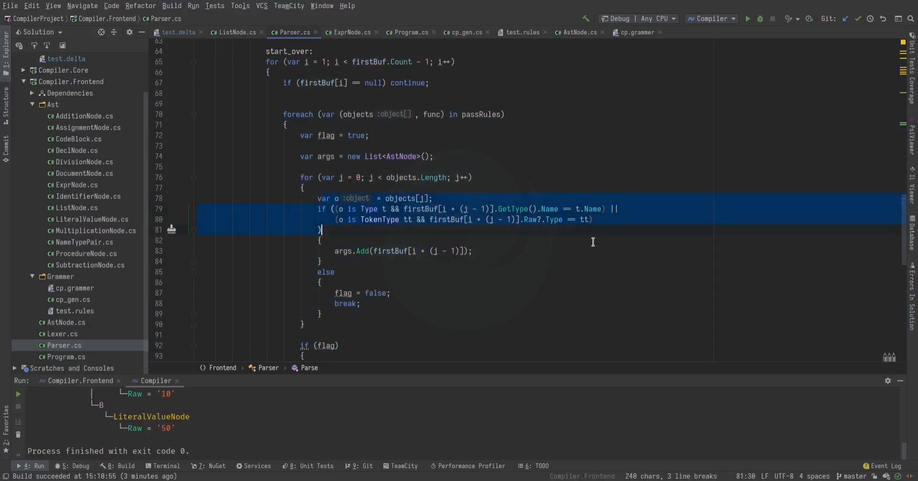
{"action": "mouse_move", "coordinate": [511, 79]}
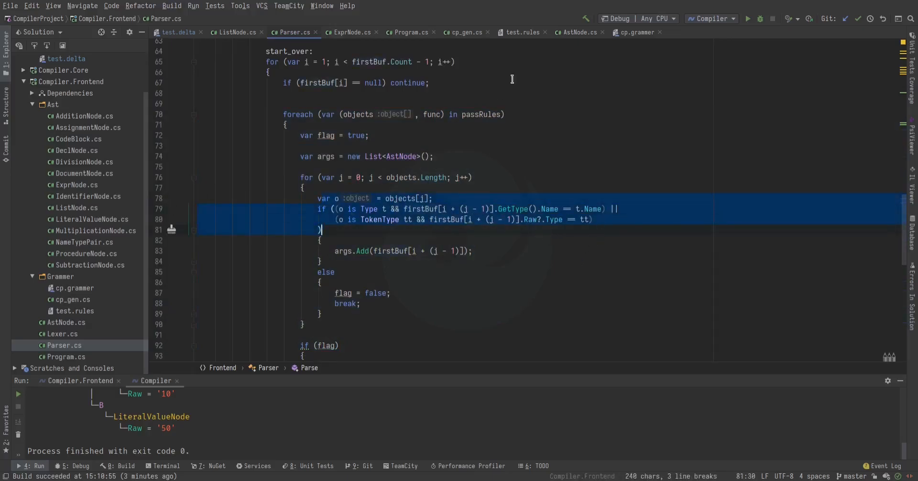
Step: Compare cp_gen.cs's PassRules with cp.grammer's Pass 3 rules, then close cp_gen.cs
{"action": "left_click", "coordinate": [462, 32]}
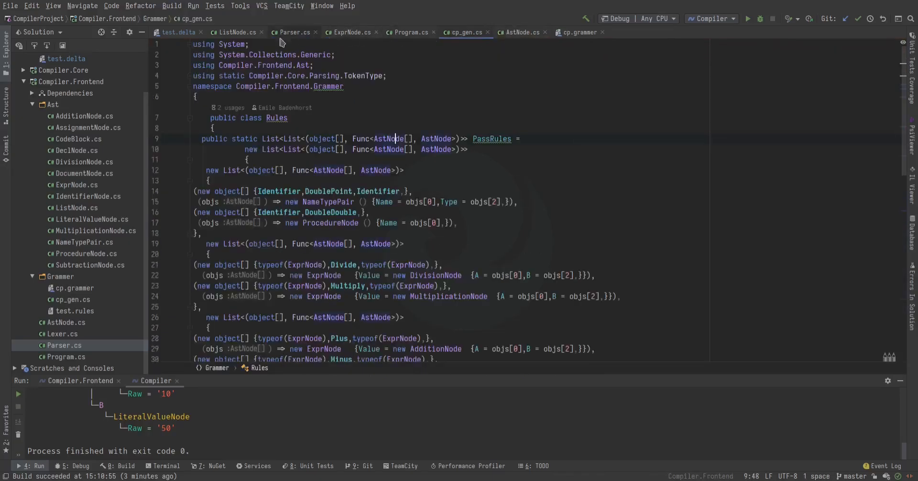
{"action": "left_click", "coordinate": [178, 33]}
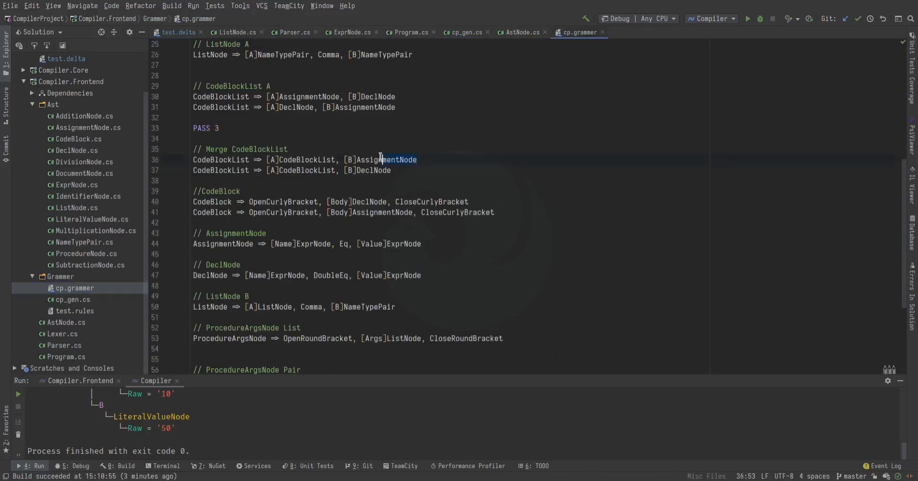
{"action": "left_click", "coordinate": [466, 32]}
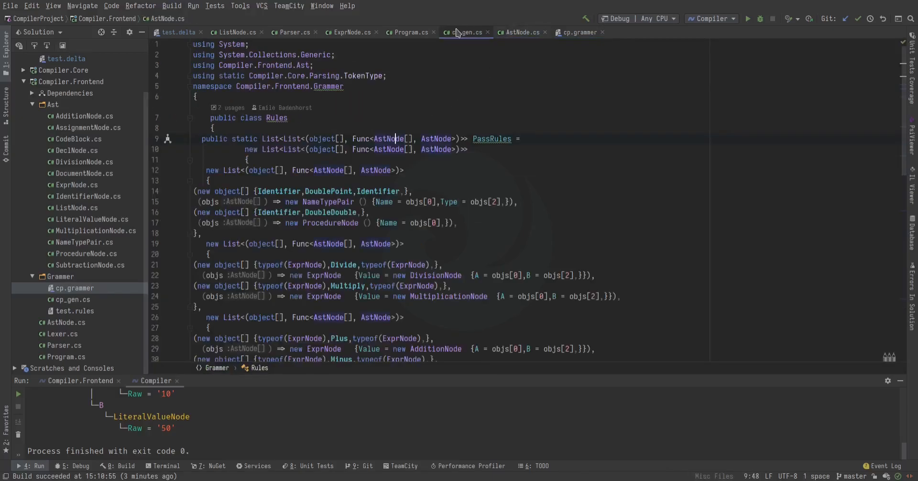
{"action": "left_click", "coordinate": [292, 32]}
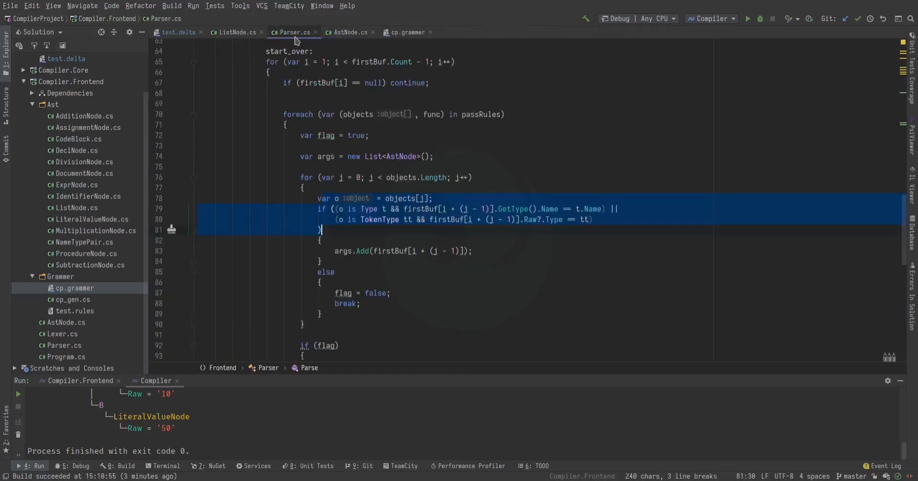
{"action": "left_click", "coordinate": [413, 198]}
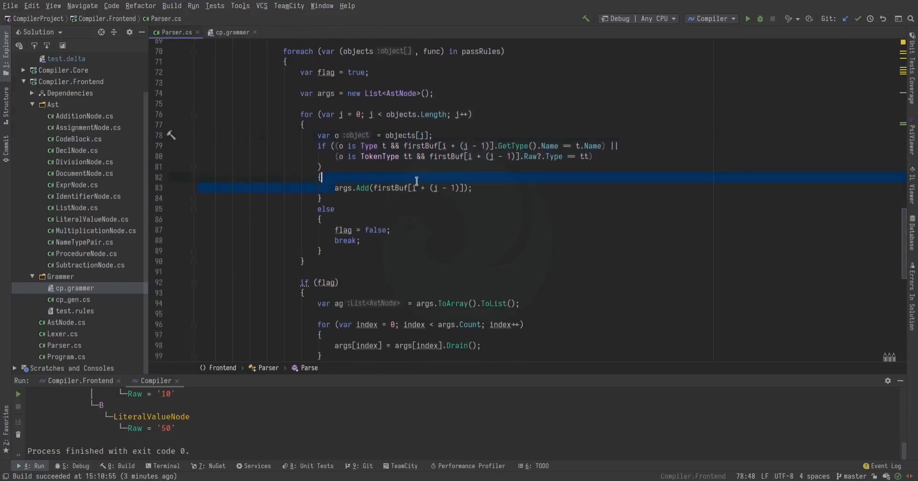
{"action": "scroll", "scroll_direction": "down", "scroll_amount": 3}
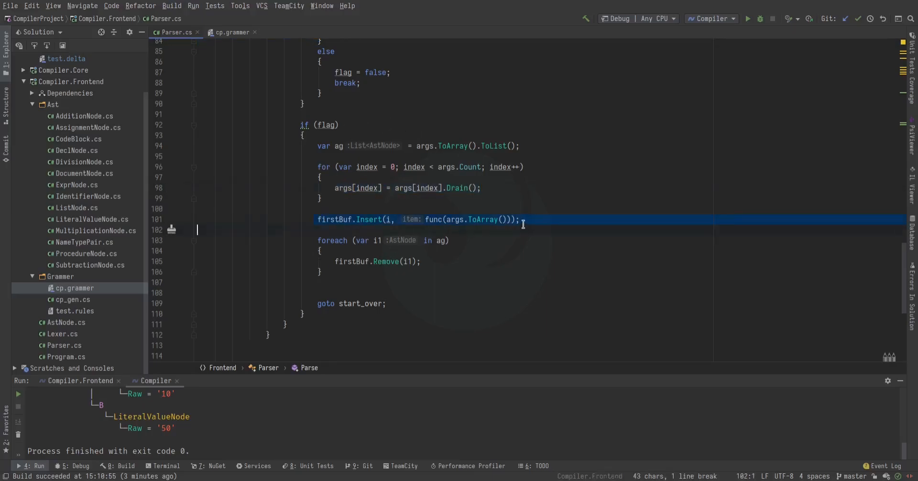
{"action": "left_click", "coordinate": [433, 220]}
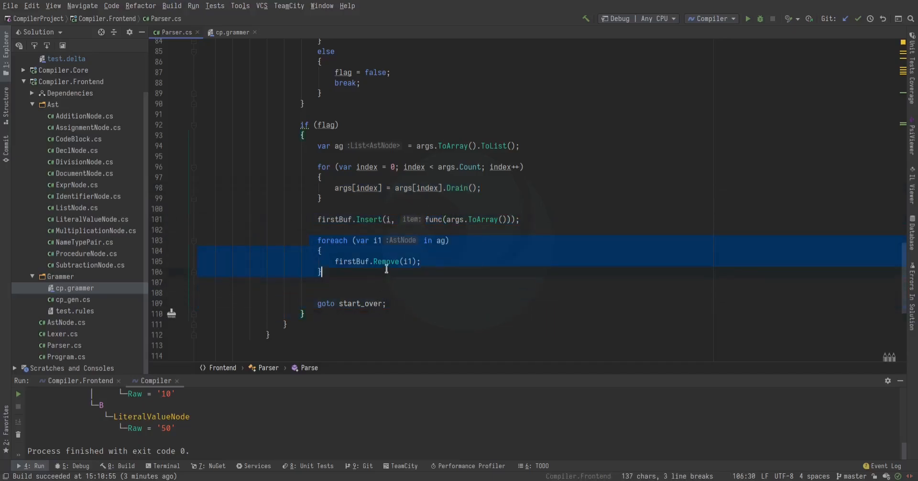
{"action": "mouse_move", "coordinate": [407, 246]}
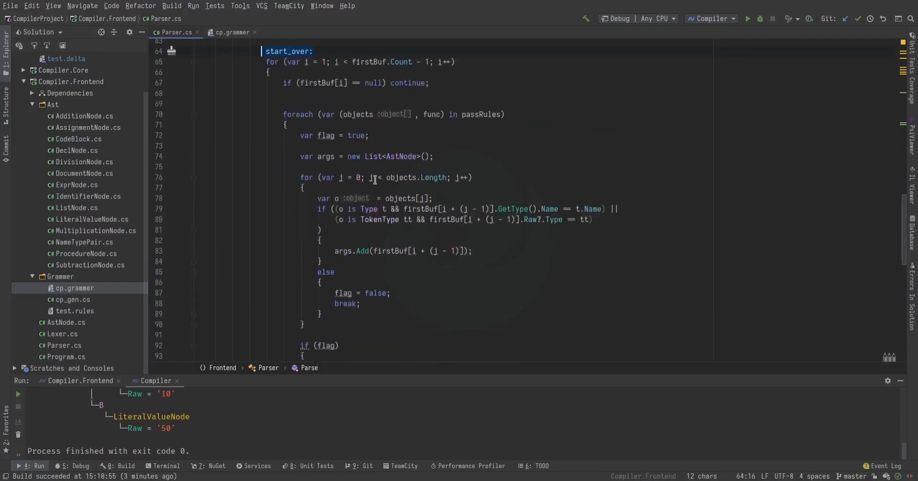
{"action": "scroll", "scroll_direction": "down", "scroll_amount": 3}
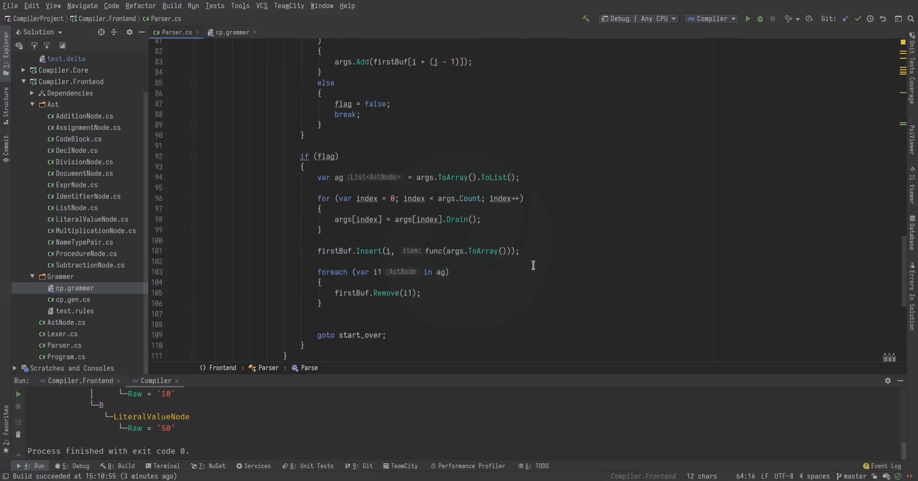
{"action": "scroll", "scroll_direction": "down", "scroll_amount": 3}
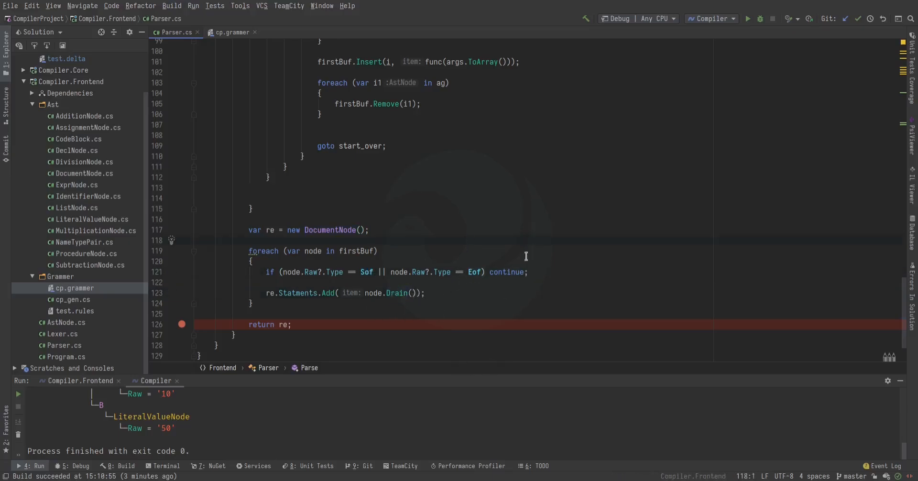
Step: Reopen Program.cs with its rule-splitting generator code from the Solution Explorer
{"action": "double_click", "coordinate": [397, 293]}
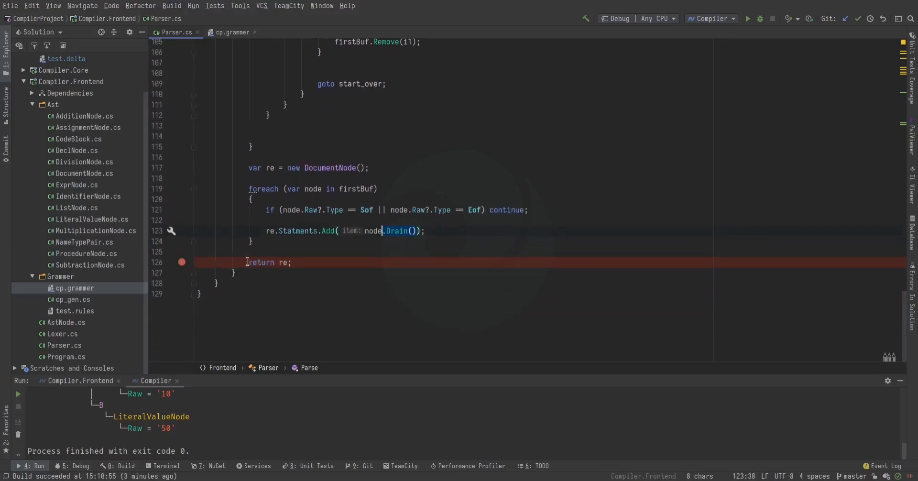
{"action": "left_click", "coordinate": [72, 299]}
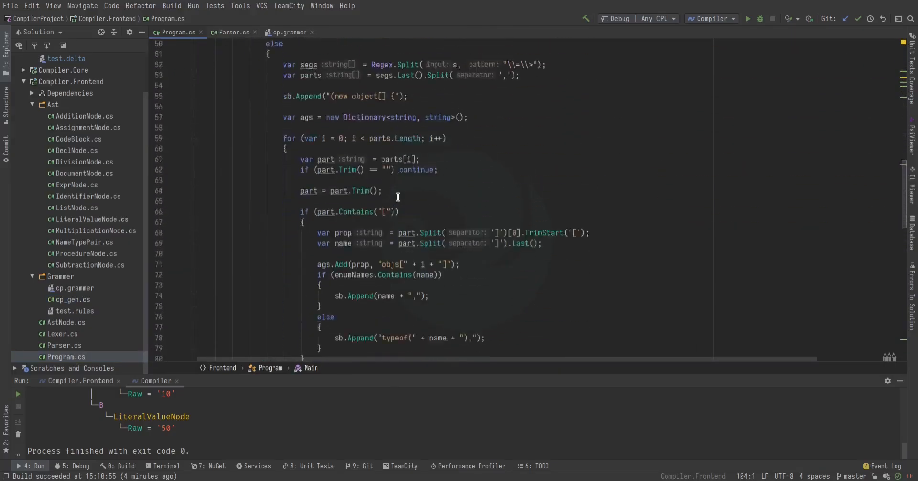
Step: Switch to the cp.grammer tab and open test.delta from the Compiler project
{"action": "scroll", "scroll_direction": "down", "scroll_amount": 3}
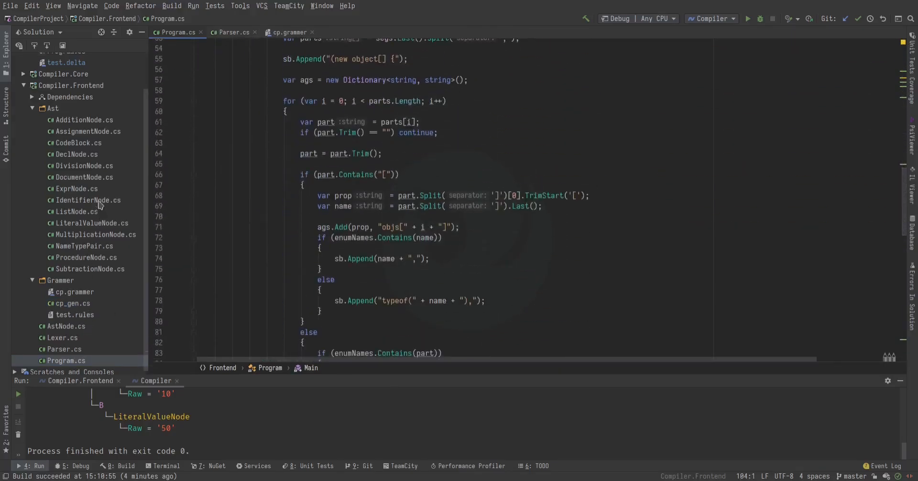
{"action": "left_click", "coordinate": [287, 32]}
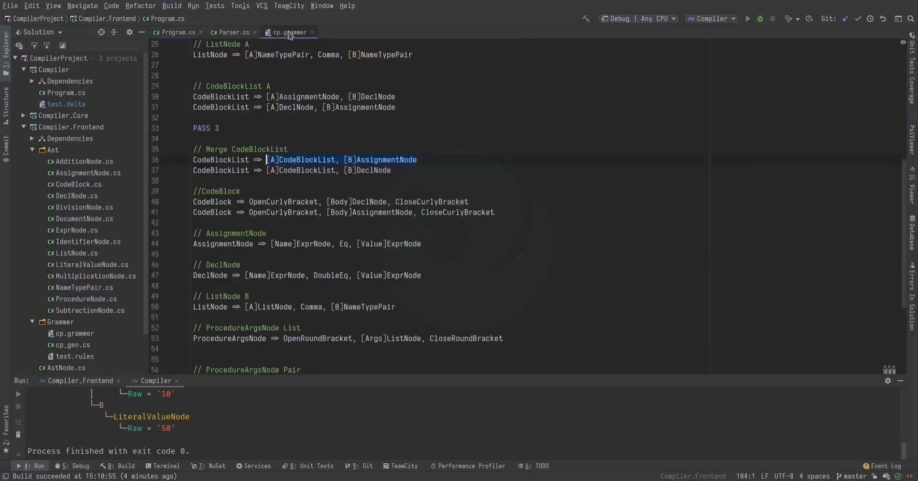
{"action": "left_click", "coordinate": [66, 104]}
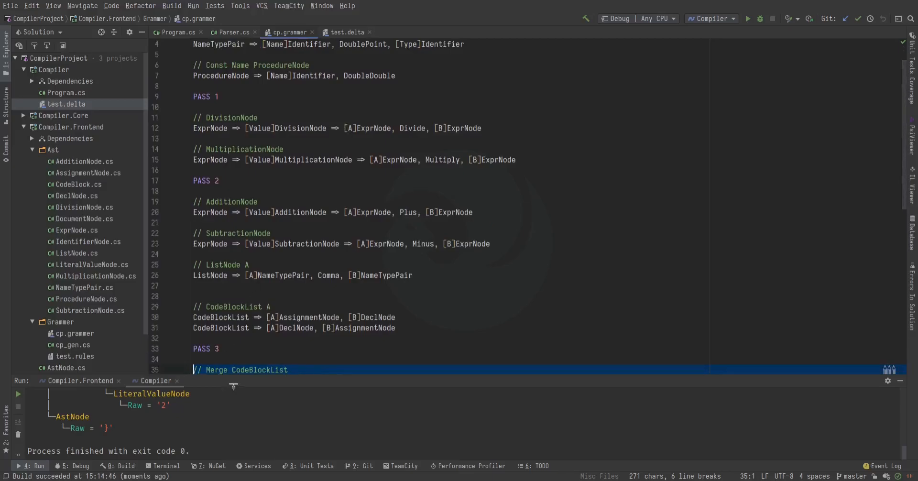
Step: Show test.delta and scroll the run output to where x = x * 50 / 2 parses as a DivisionNode
{"action": "left_click", "coordinate": [346, 33]}
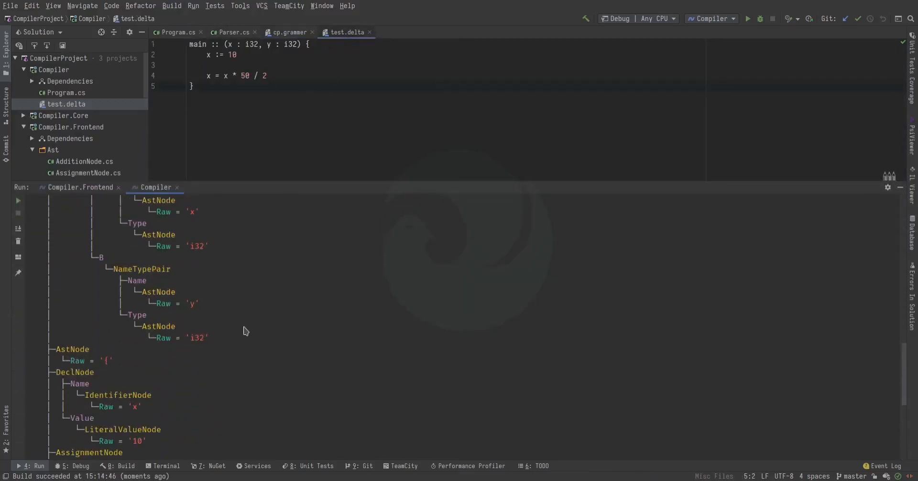
{"action": "left_click", "coordinate": [73, 360]}
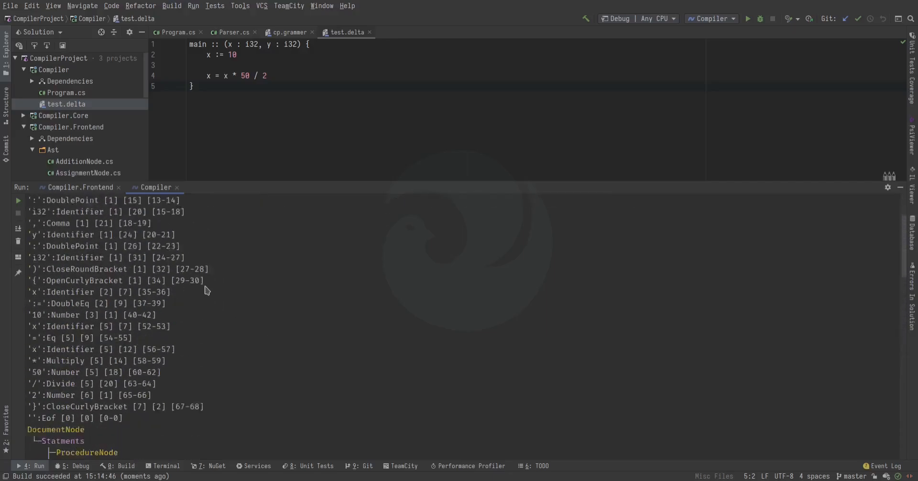
{"action": "scroll", "scroll_direction": "down", "scroll_amount": 3}
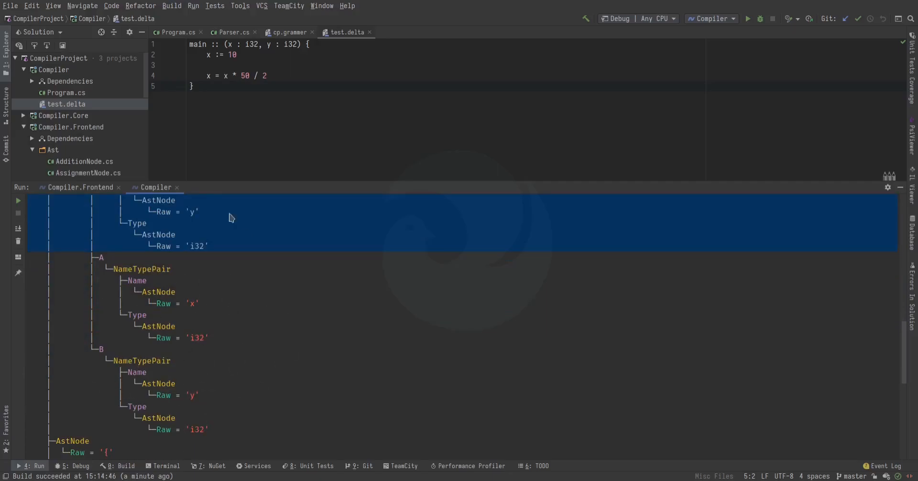
{"action": "scroll", "scroll_direction": "down", "scroll_amount": 3}
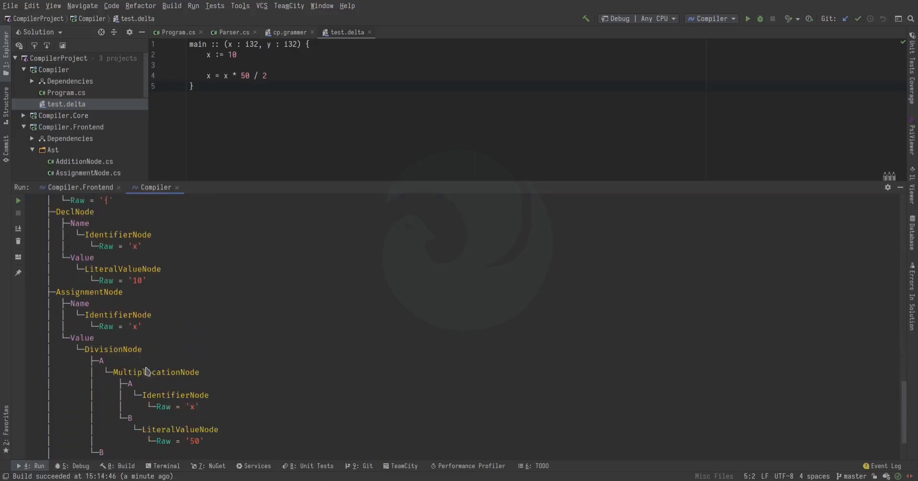
{"action": "scroll", "scroll_direction": "down", "scroll_amount": 3}
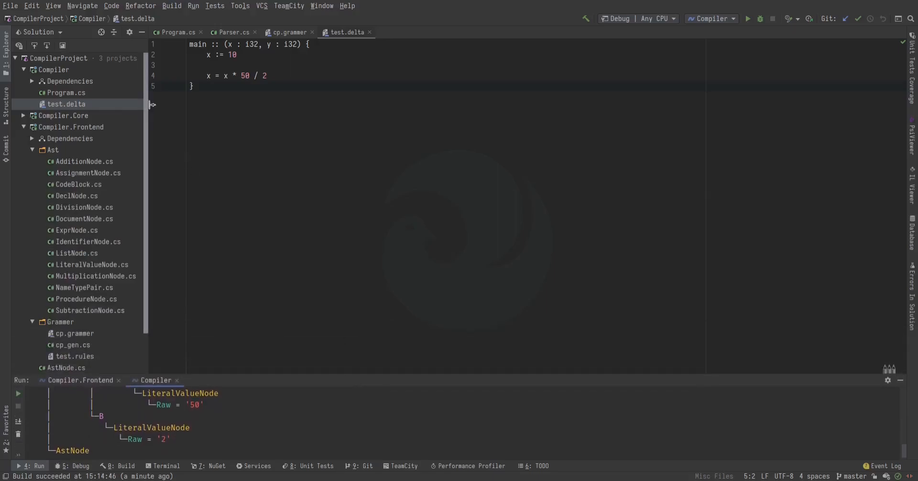
Step: Reopen Parser.cs and scroll to the Parse loop that drains arguments and inserts the new node
{"action": "left_click", "coordinate": [259, 32]}
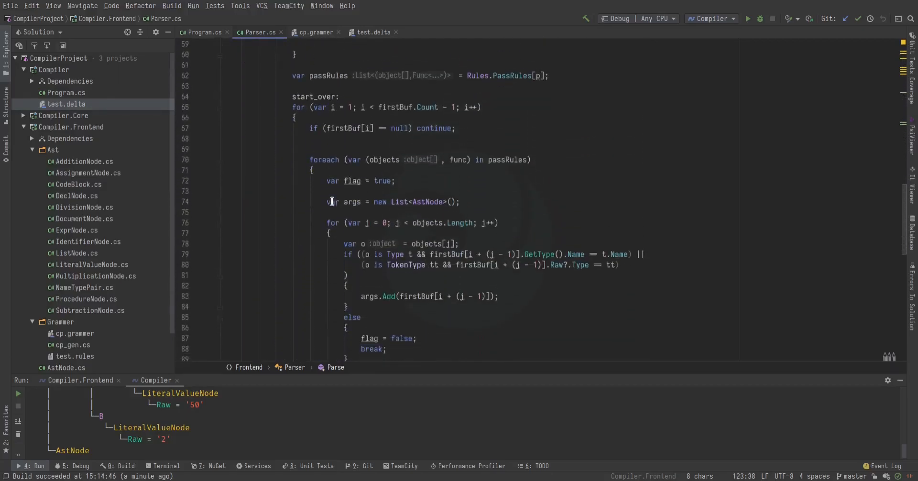
{"action": "scroll", "scroll_direction": "down", "scroll_amount": 3}
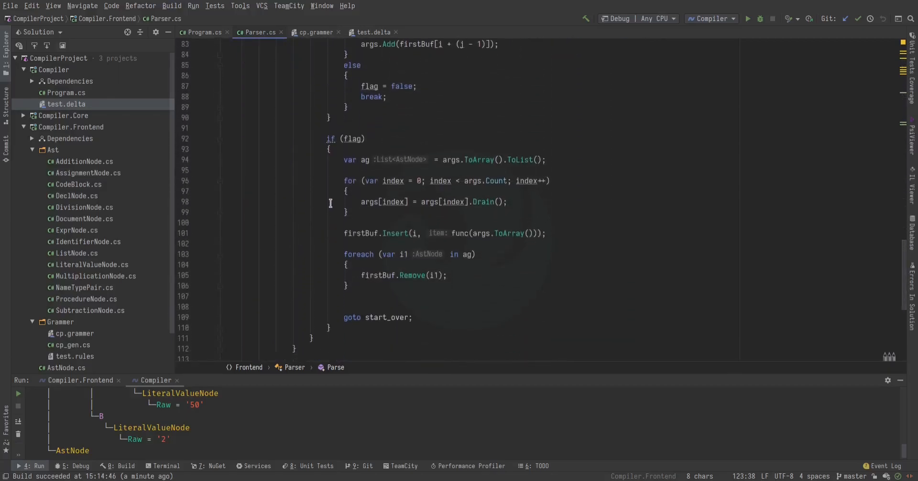